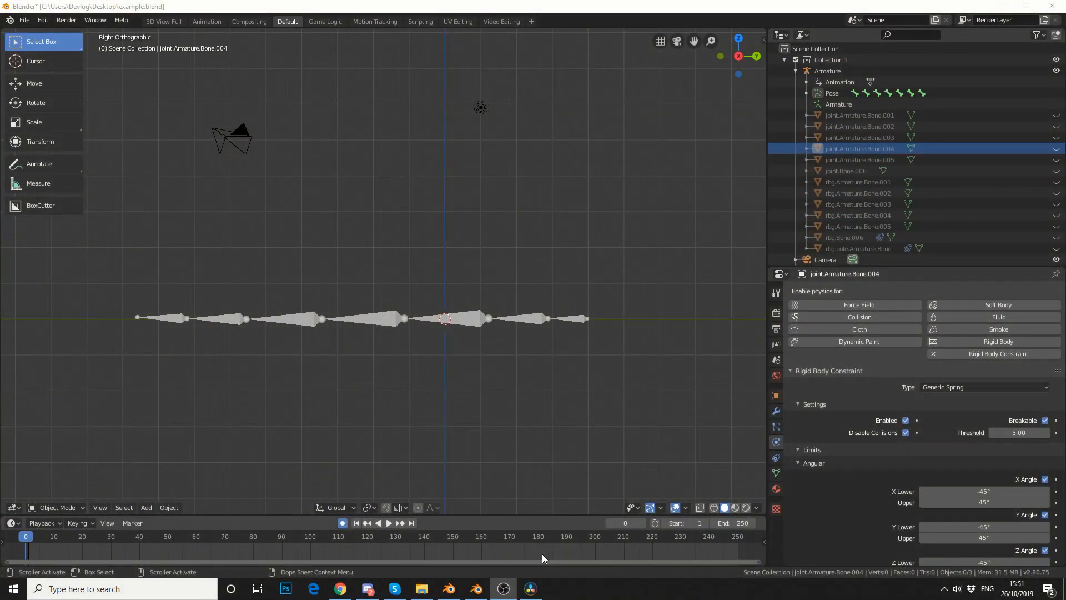
# Step: Play the rigid-body simulation in the Timeline so the bone chain sags, then stop playback
pyautogui.click(431, 536)
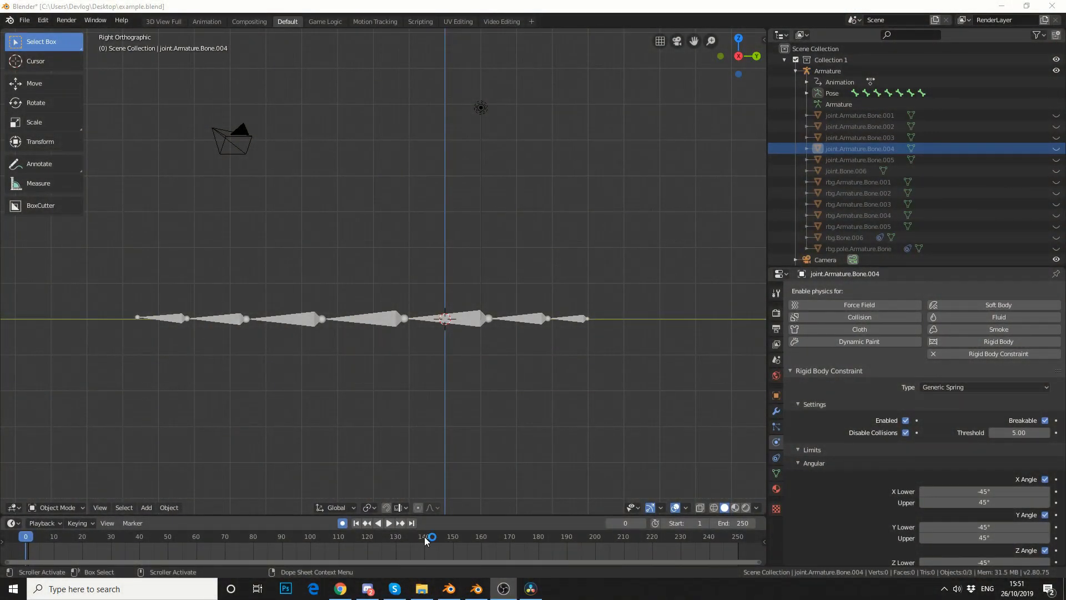
pyautogui.click(389, 523)
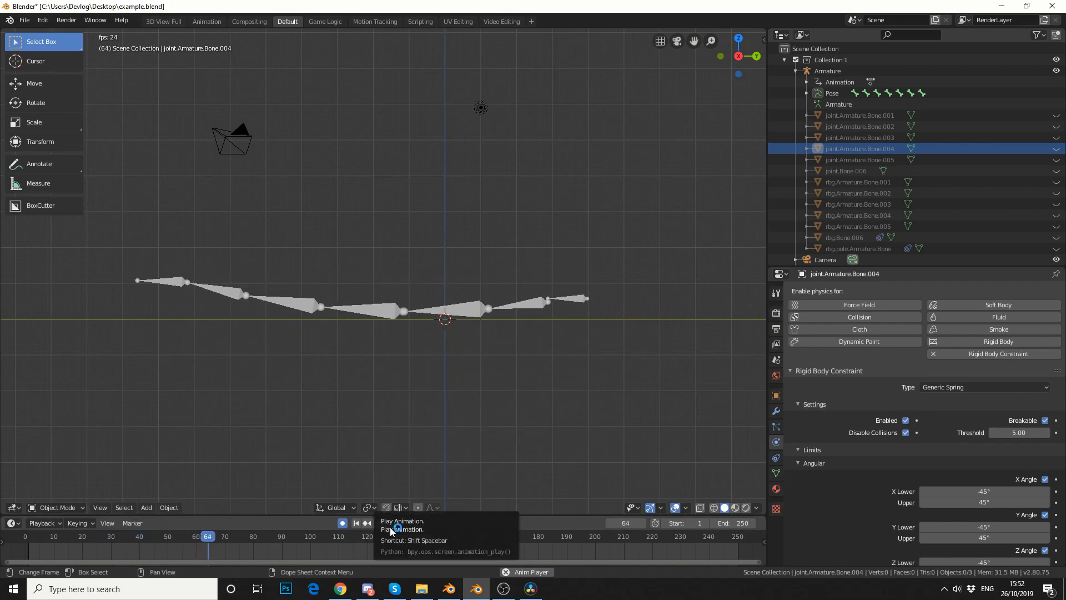
pyautogui.click(342, 523)
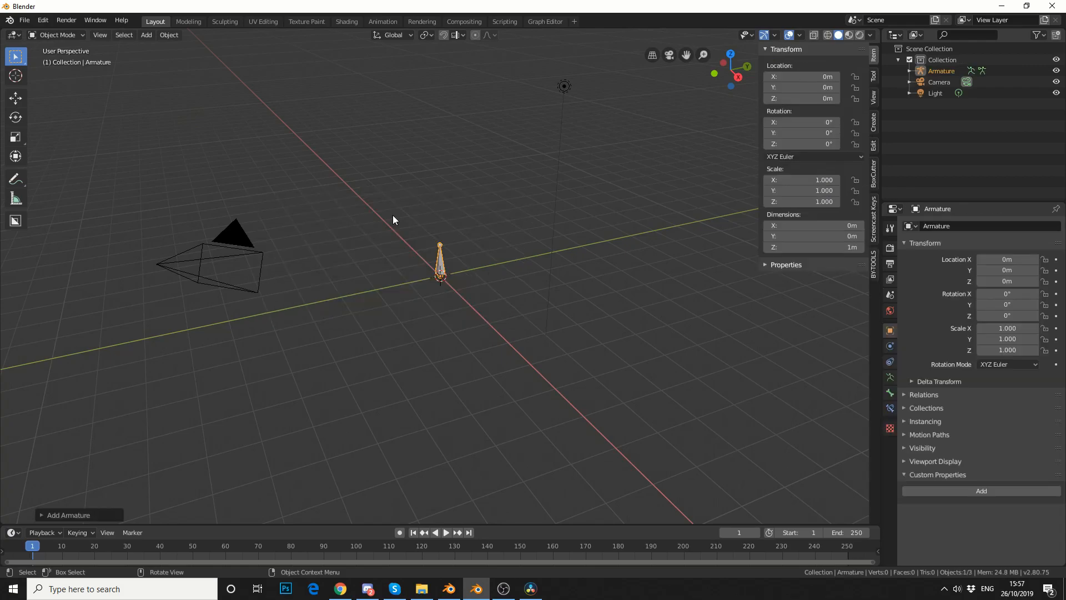
# Step: View the armature from the front and enter Edit Mode to extrude the bone into a five-bone chain
pyautogui.click(57, 34)
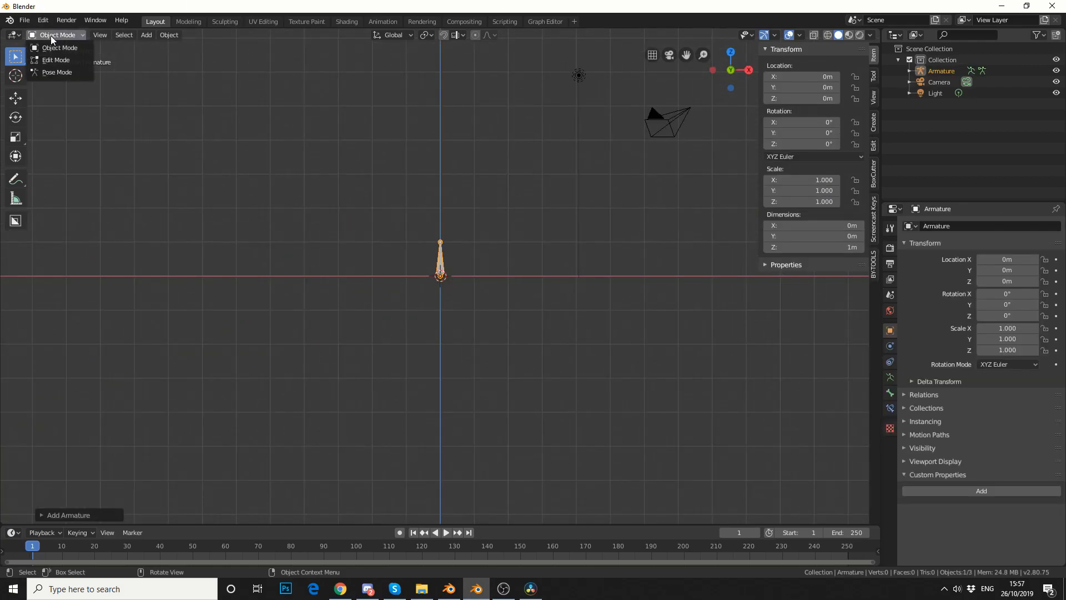
pyautogui.click(56, 60)
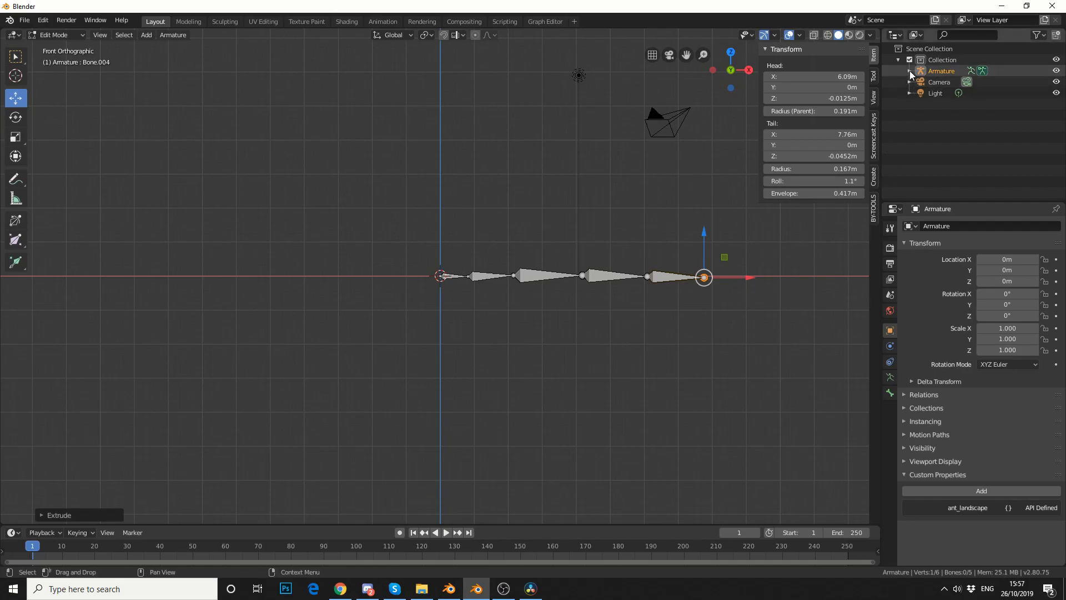
# Step: Select Bone.004 in the expanded armature hierarchy and clear its parent so it sits under the armature
pyautogui.click(909, 71)
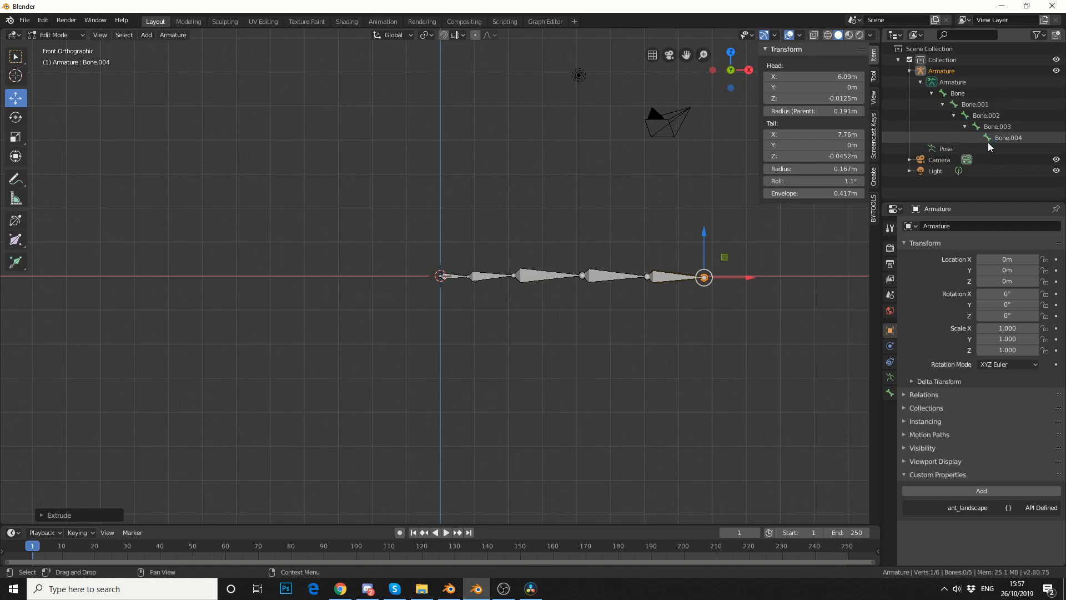
pyautogui.click(1007, 137)
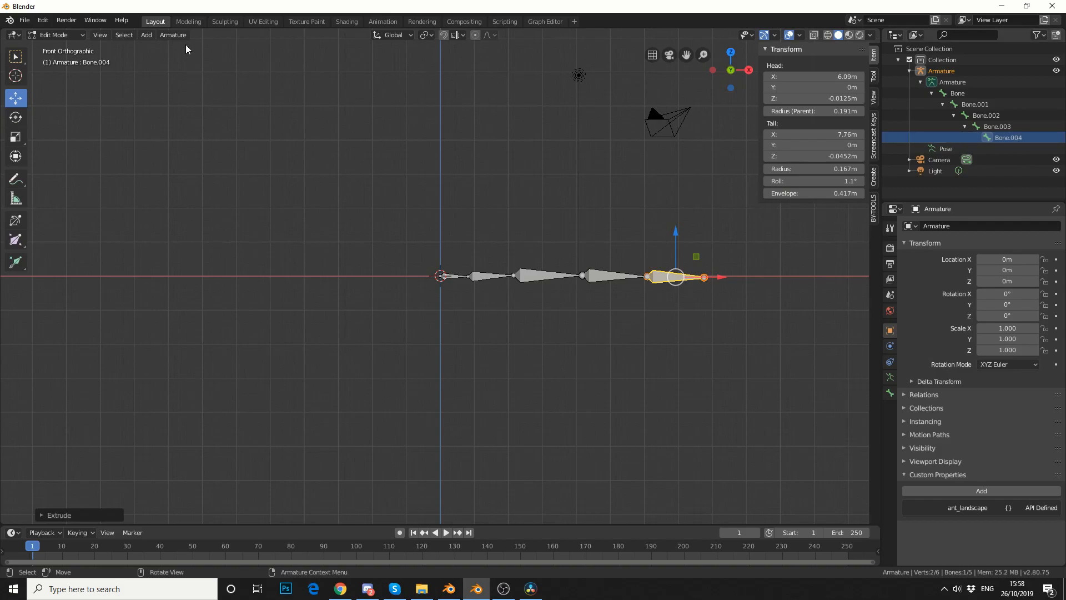
pyautogui.click(173, 34)
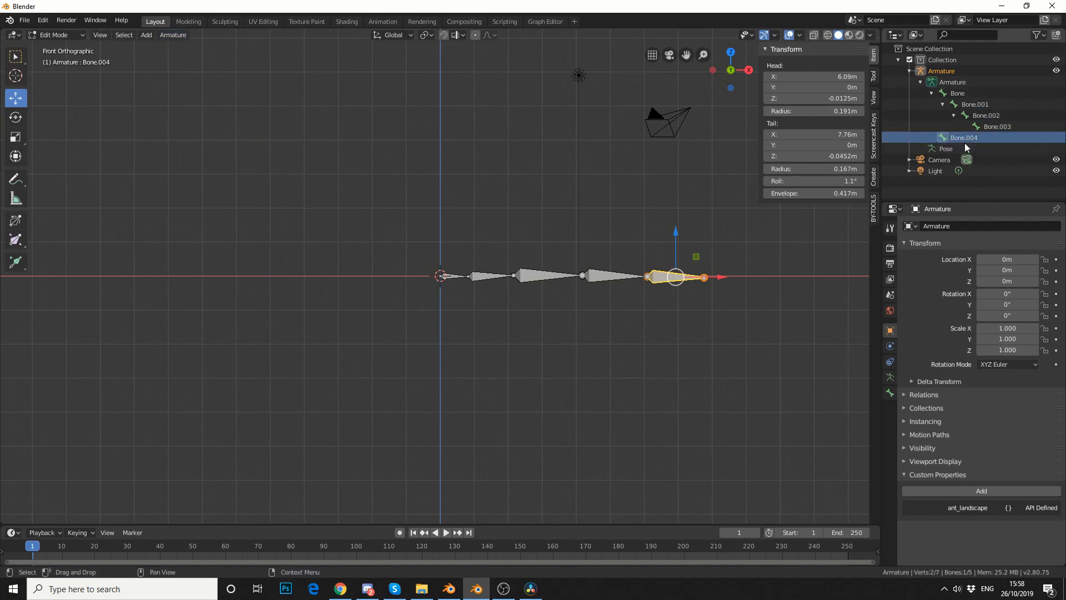
pyautogui.click(55, 35)
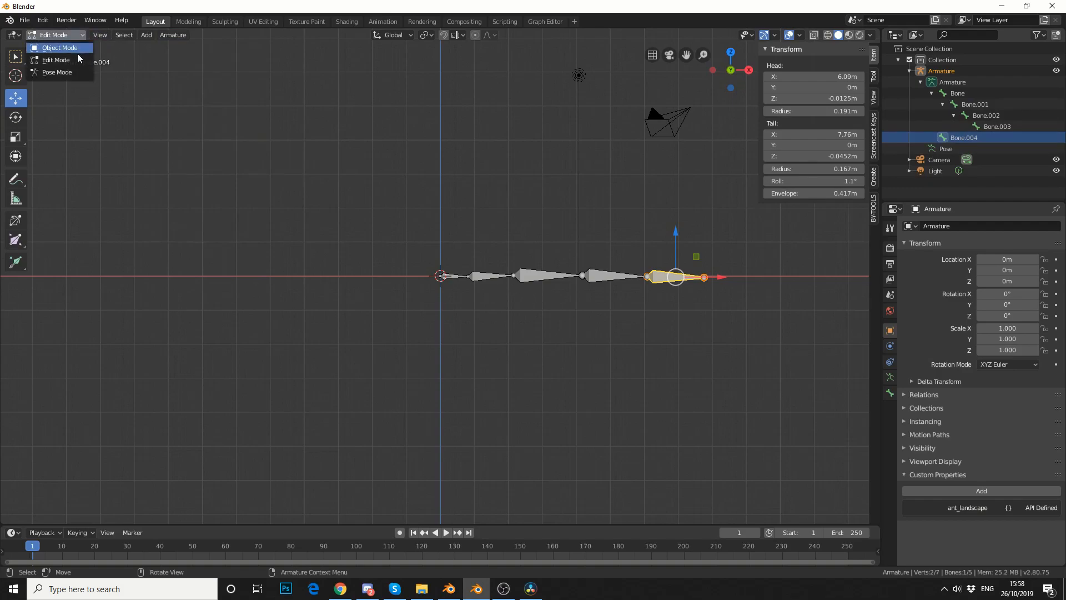
# Step: Enter Pose Mode and switch to rotating the selected Bone.004
pyautogui.click(57, 72)
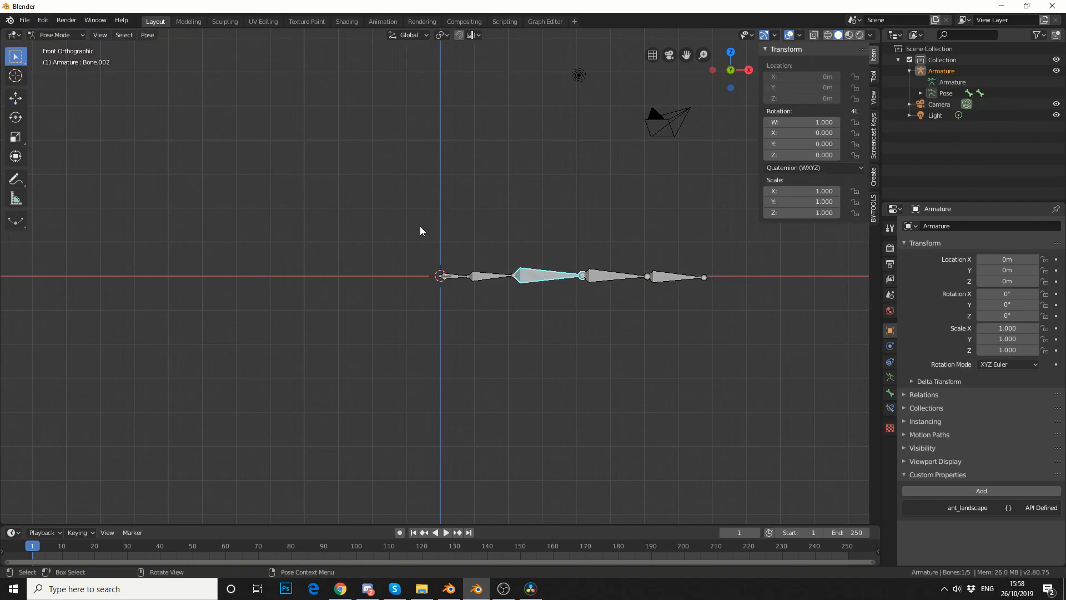
pyautogui.press('r')
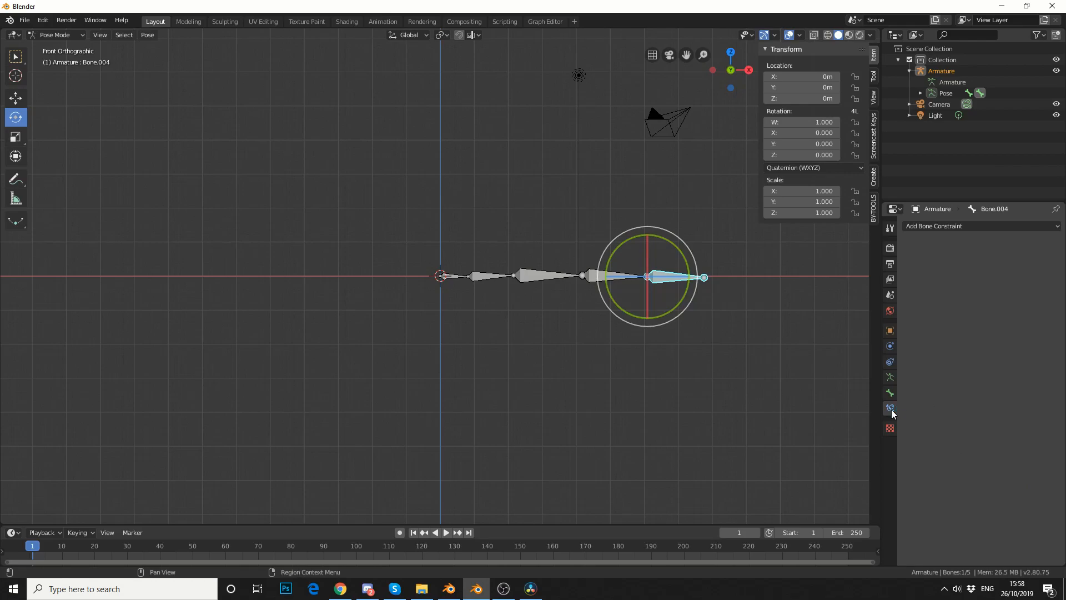
# Step: Add a Child Of bone constraint to Bone.004 with the armature's Bone.003 as parent
pyautogui.click(979, 225)
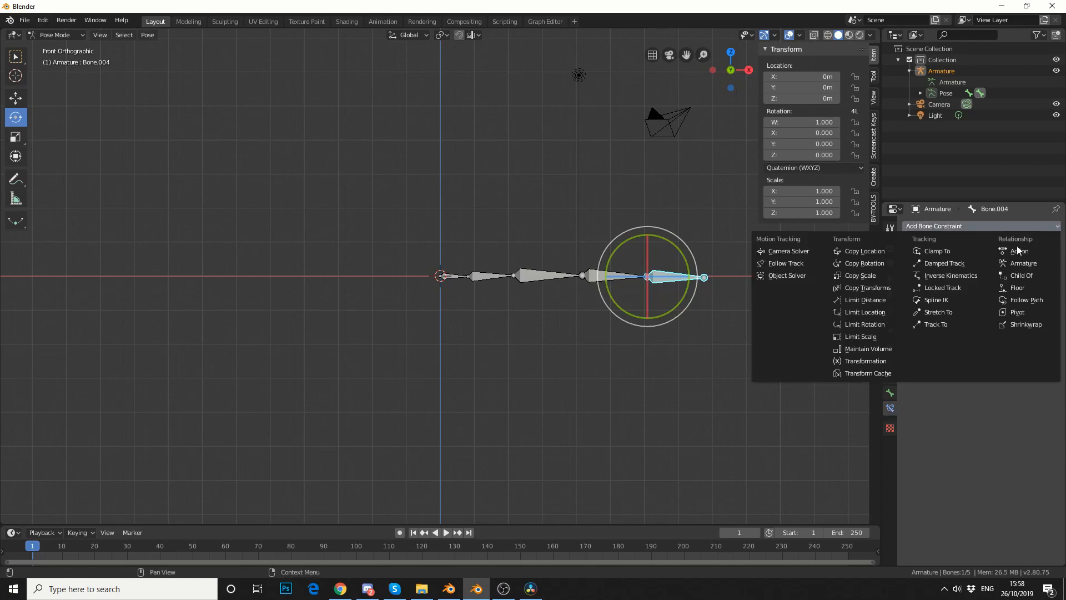
pyautogui.click(1021, 274)
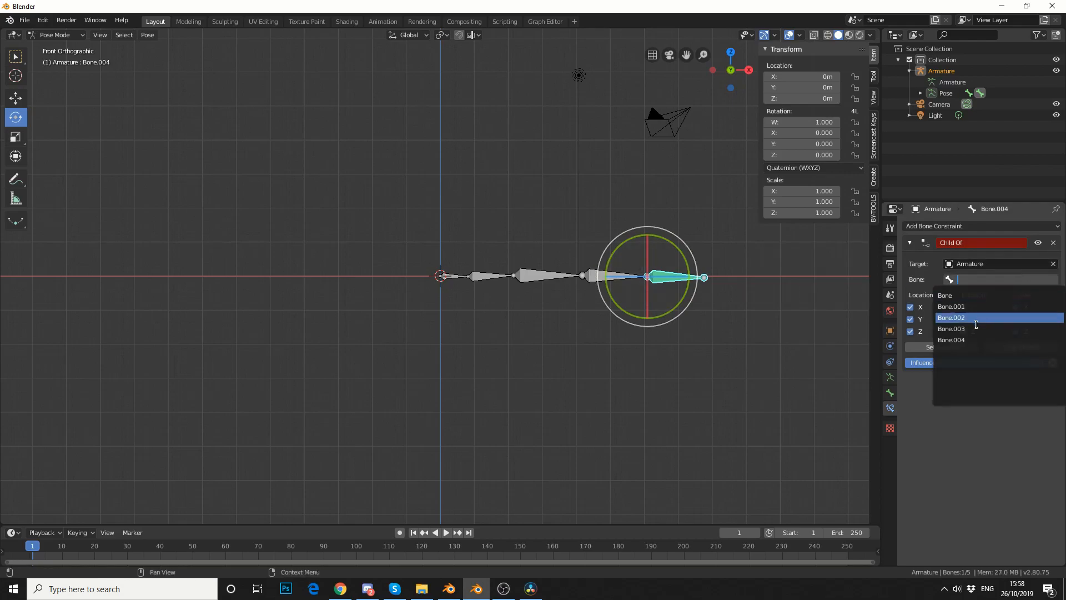
pyautogui.click(950, 329)
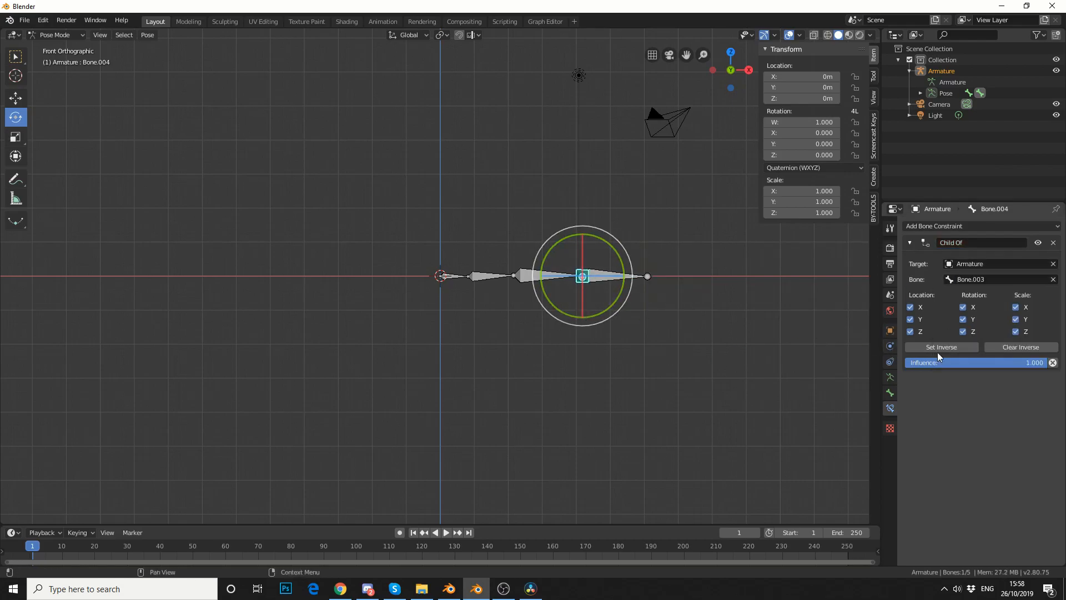